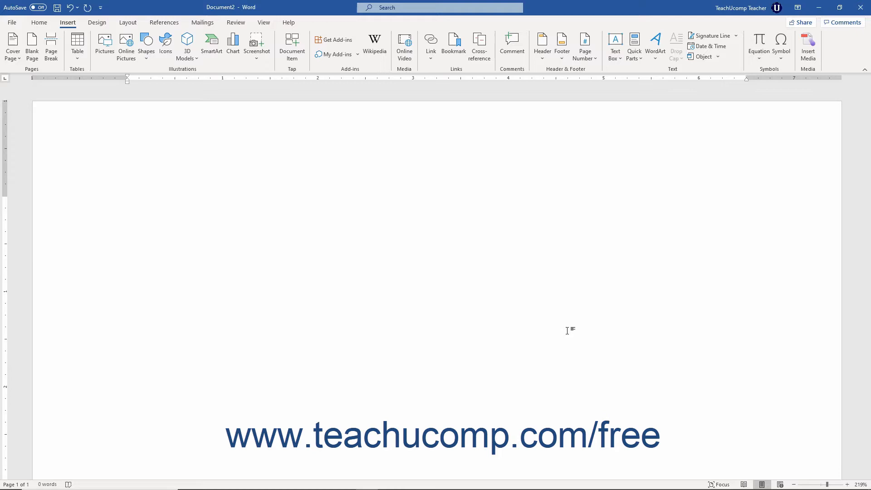
- Place the cursor in the blank document and open the Equation drop-down gallery
{"action": "left_click", "coordinate": [128, 205]}
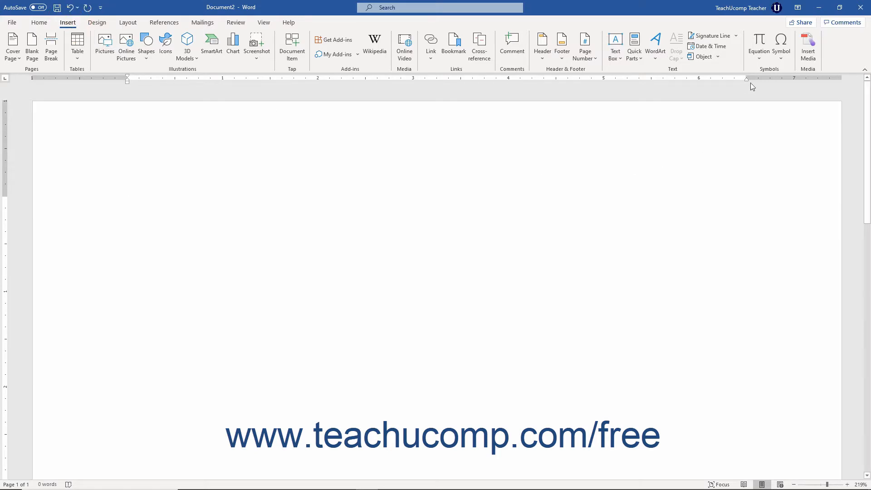
{"action": "mouse_move", "coordinate": [760, 41]}
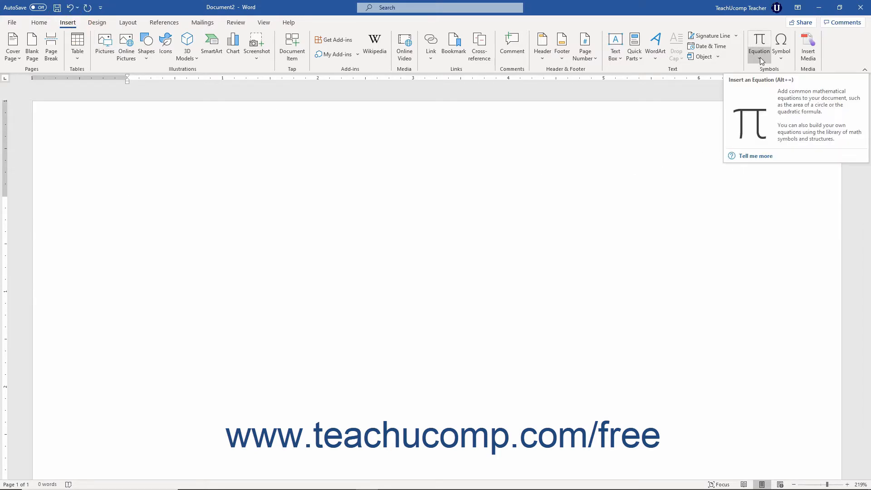
{"action": "left_click", "coordinate": [760, 40]}
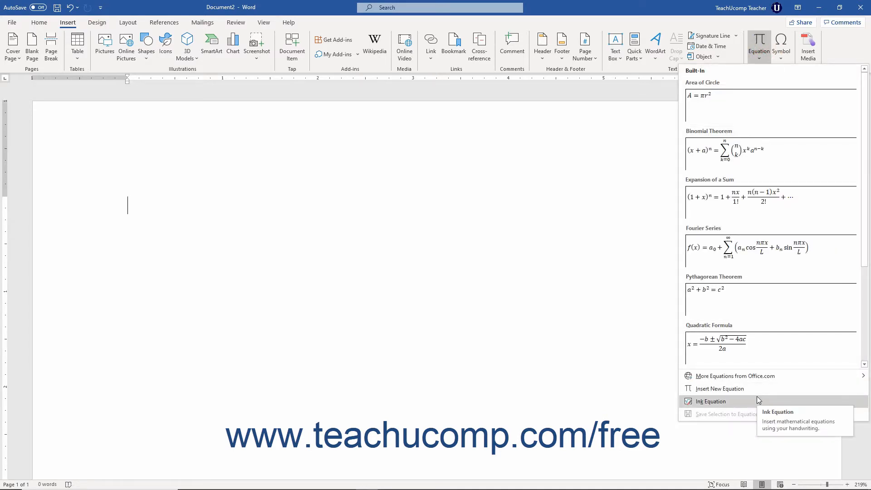
- Choose Ink Equation and handwrite e = mc 2 in the math input pad
{"action": "left_click", "coordinate": [709, 401]}
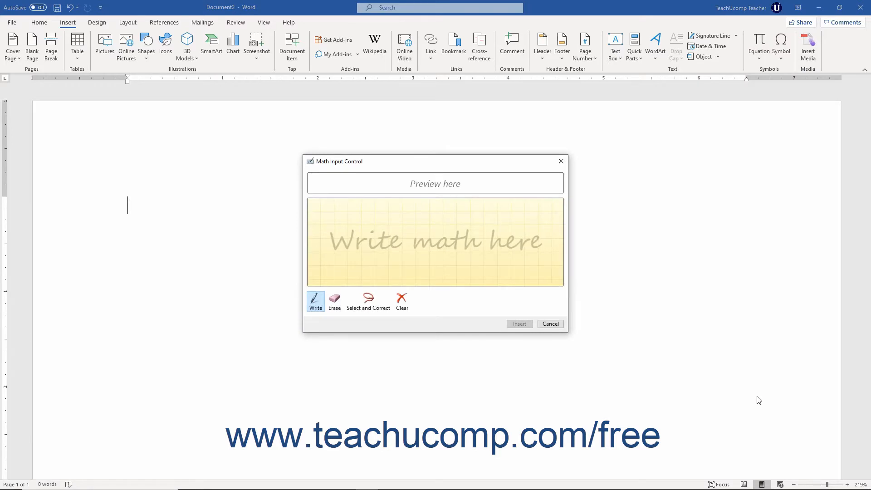
{"action": "mouse_move", "coordinate": [721, 373]}
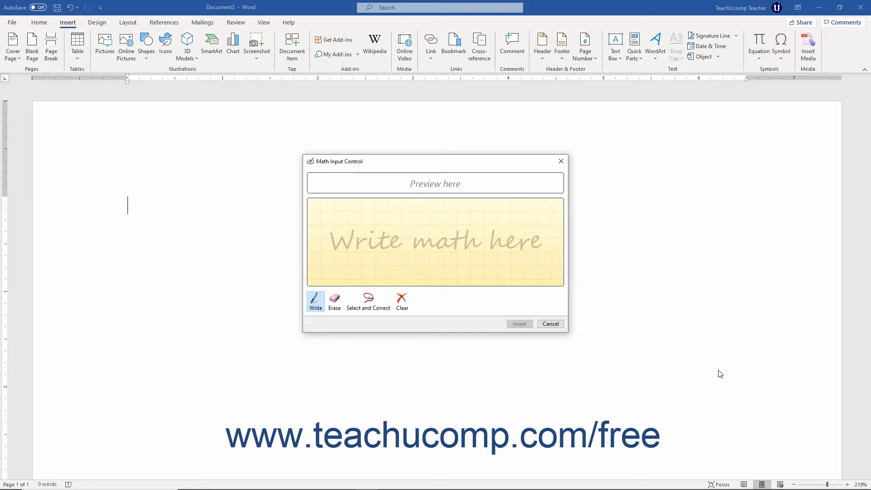
{"action": "mouse_move", "coordinate": [563, 299]}
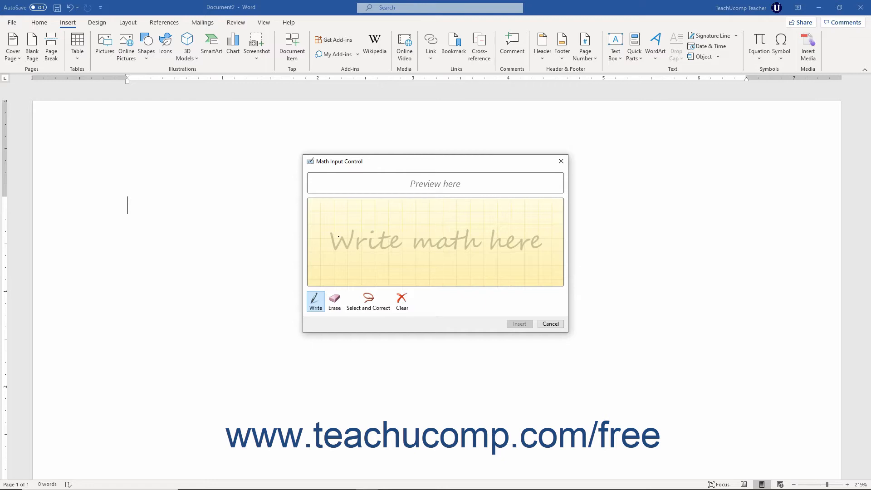
{"action": "left_click_drag", "start_coordinate": [335, 240], "coordinate": [351, 239]}
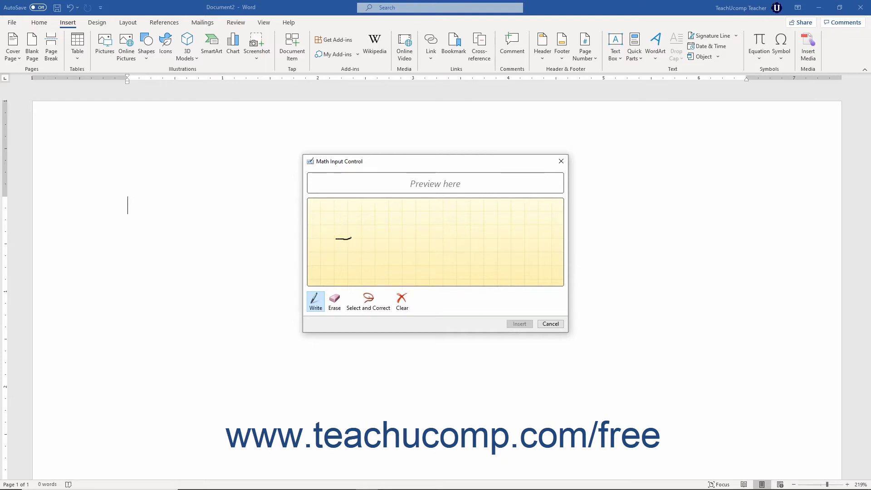
{"action": "left_click_drag", "start_coordinate": [350, 233], "coordinate": [342, 252]}
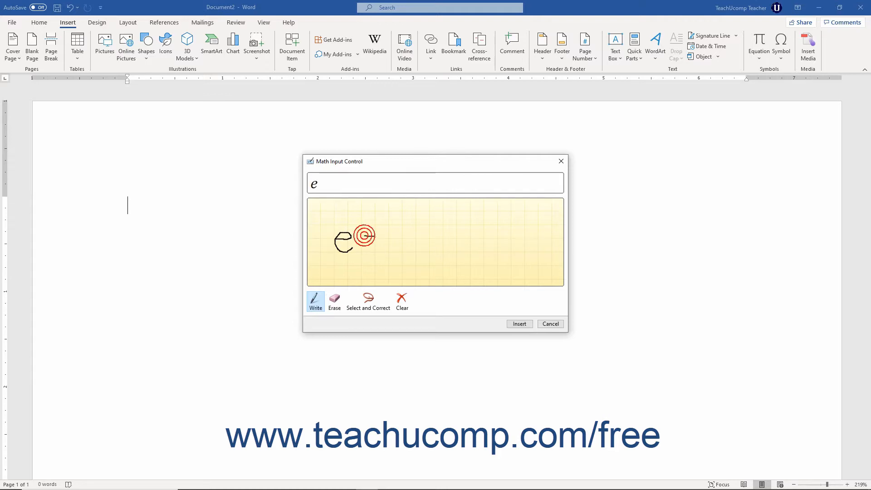
{"action": "left_click_drag", "start_coordinate": [362, 236], "coordinate": [380, 245]}
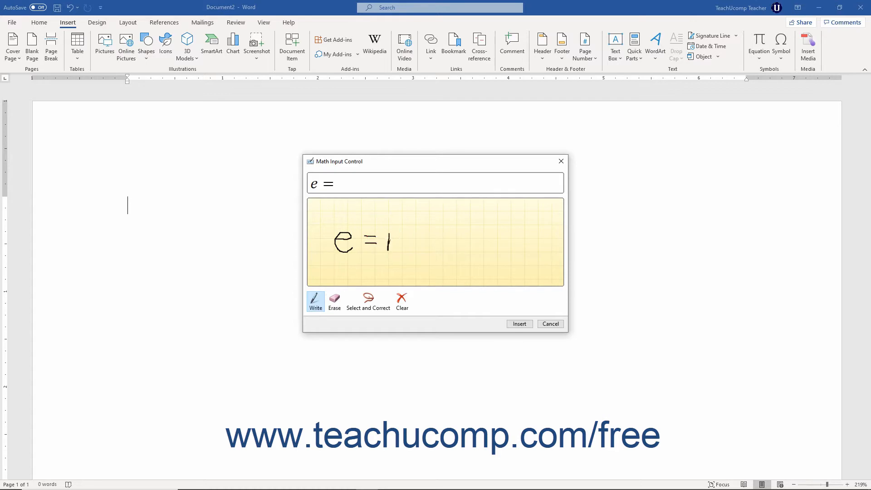
{"action": "left_click_drag", "start_coordinate": [383, 239], "coordinate": [411, 242]}
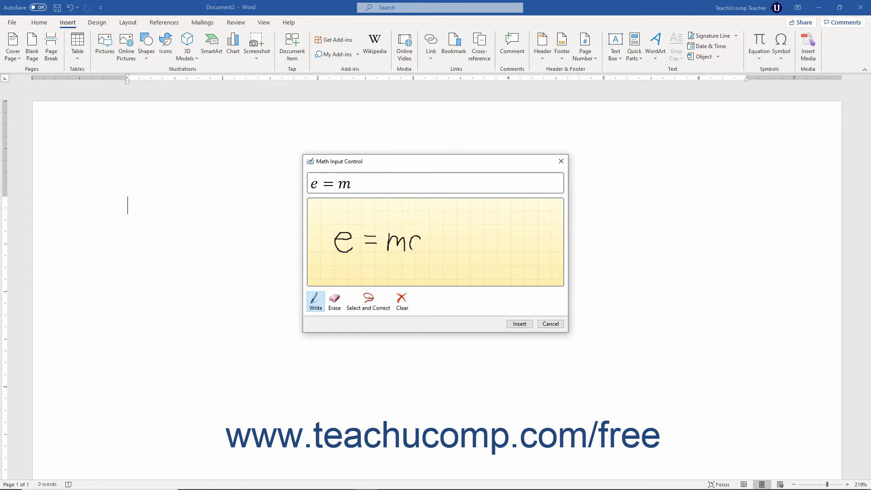
{"action": "left_click_drag", "start_coordinate": [430, 242], "coordinate": [436, 242]}
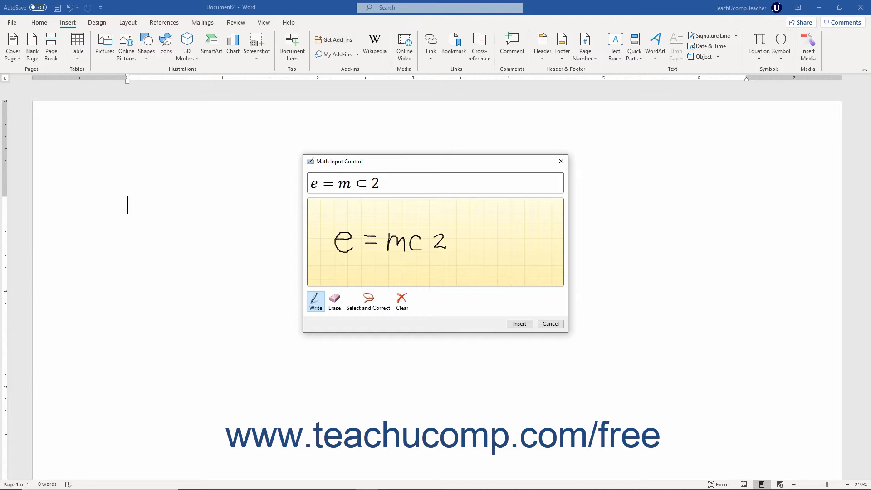
{"action": "mouse_move", "coordinate": [395, 177]}
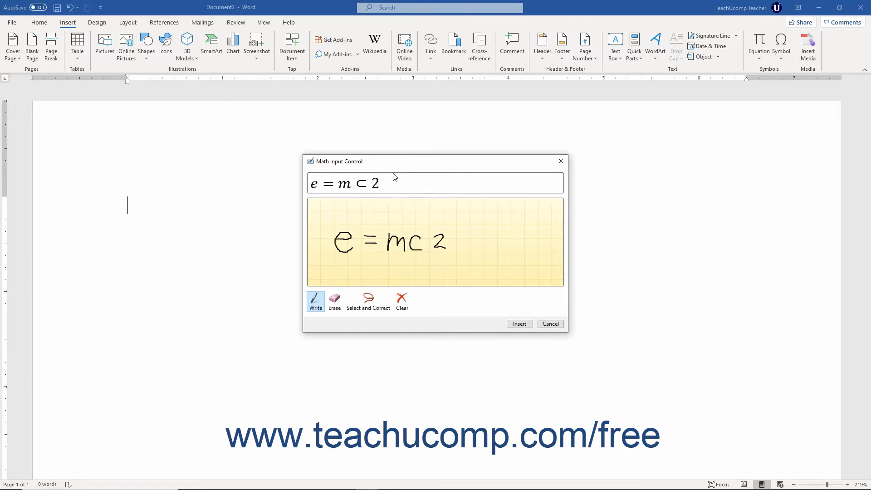
{"action": "mouse_move", "coordinate": [415, 195]}
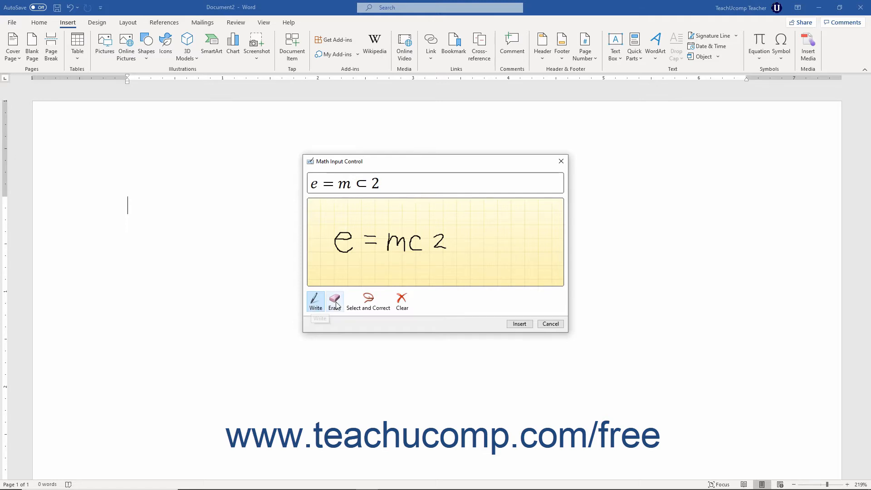
{"action": "mouse_move", "coordinate": [368, 300]}
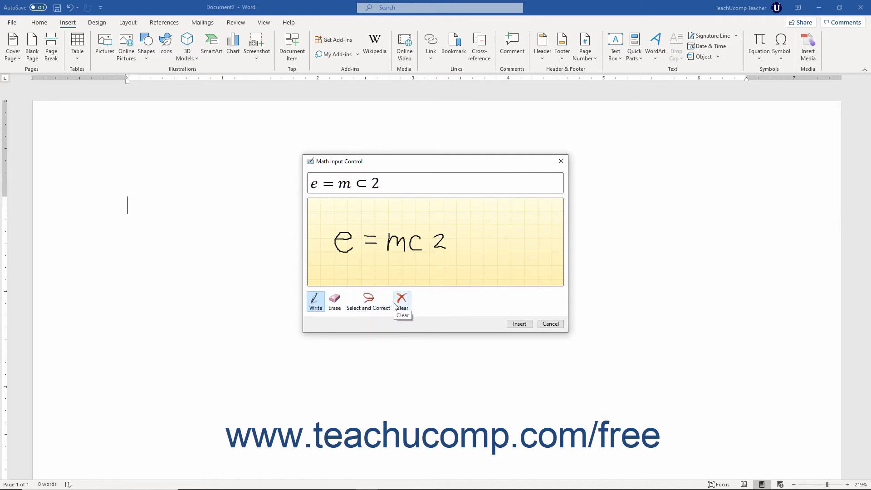
{"action": "mouse_move", "coordinate": [346, 308]}
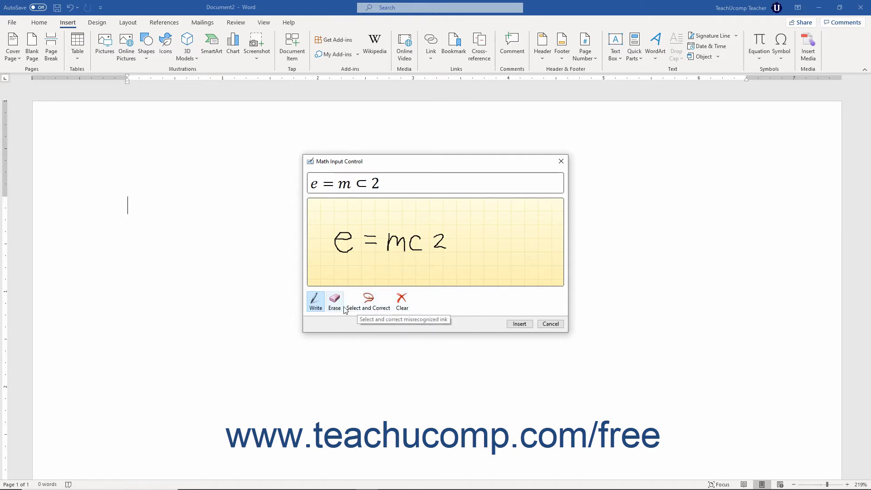
- Erase the handwritten 2 and rewrite it as a raised 2 after mc
{"action": "left_click", "coordinate": [334, 299]}
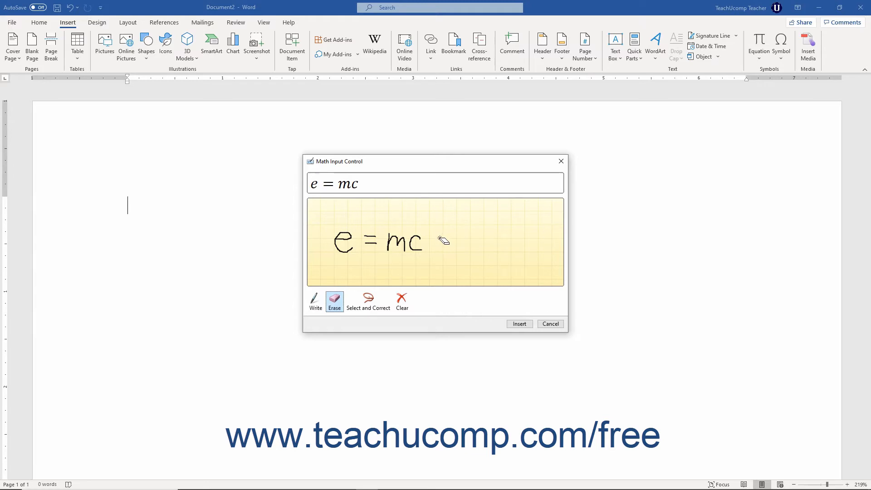
{"action": "mouse_move", "coordinate": [418, 260]}
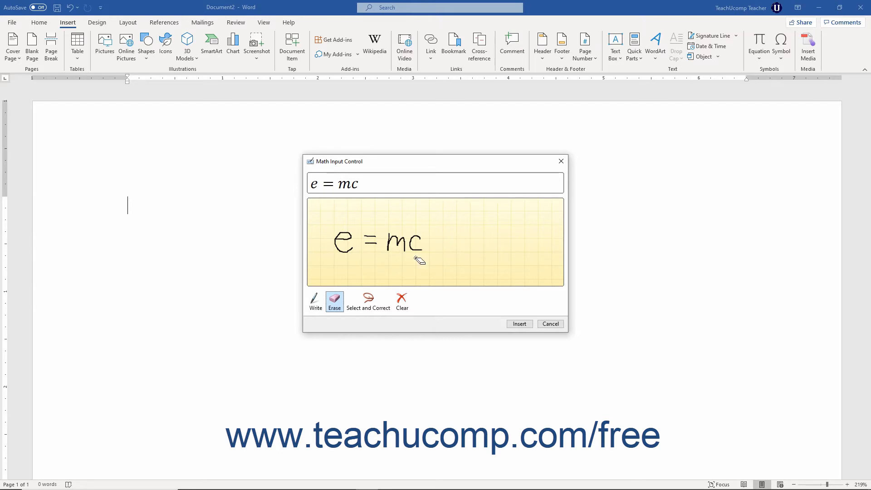
{"action": "left_click", "coordinate": [315, 299]}
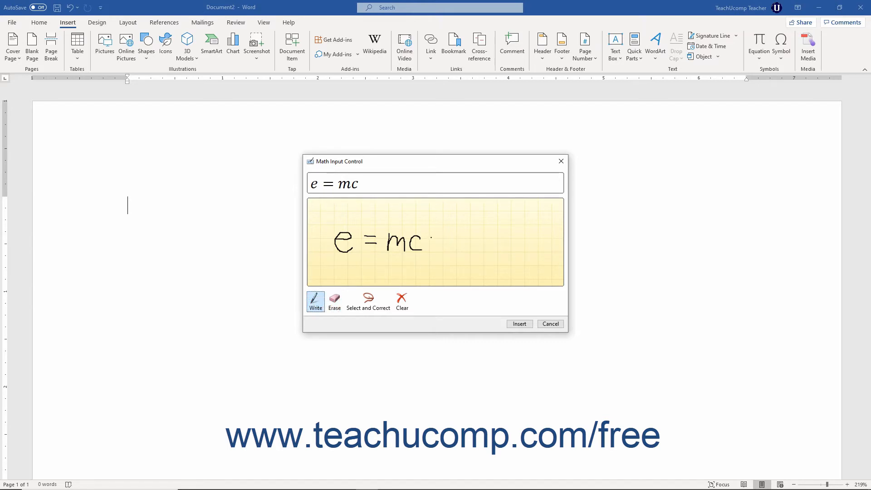
{"action": "left_click_drag", "start_coordinate": [430, 234], "coordinate": [438, 247]}
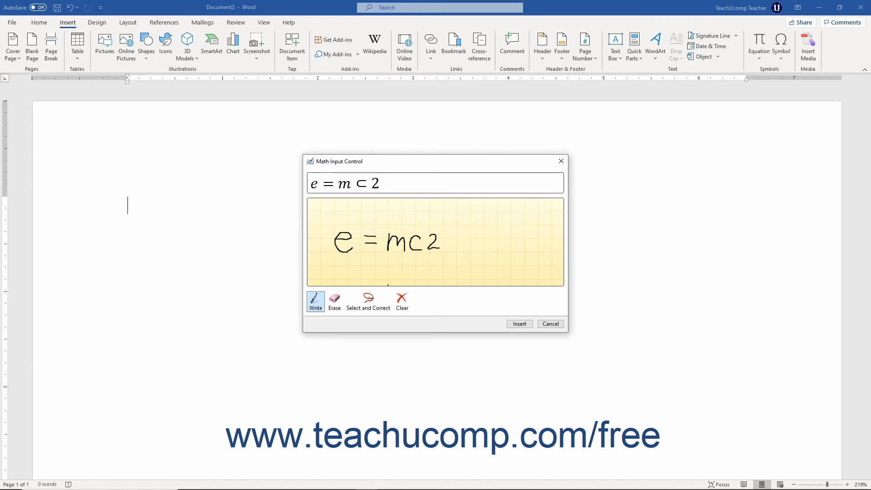
{"action": "left_click", "coordinate": [368, 302]}
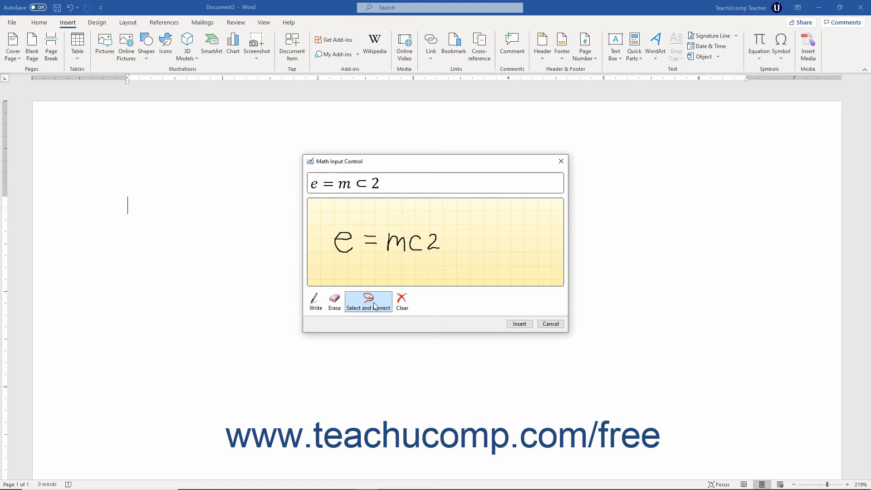
{"action": "mouse_move", "coordinate": [406, 282]}
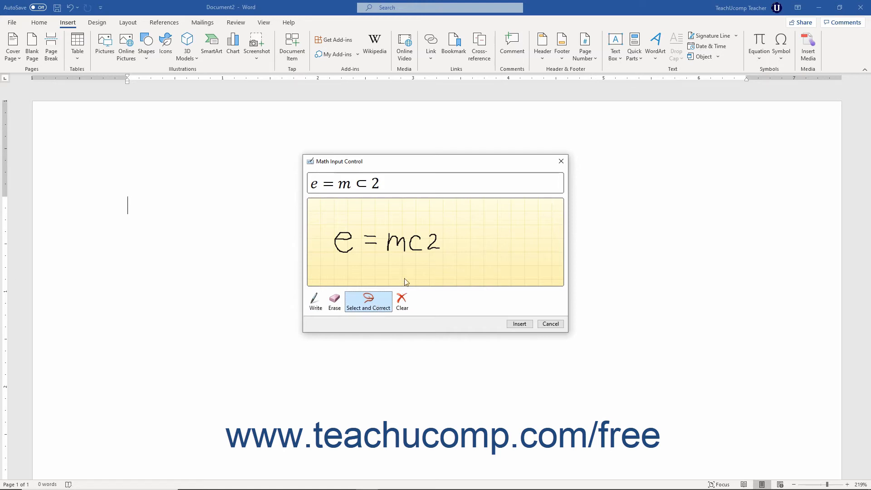
{"action": "mouse_move", "coordinate": [428, 268]}
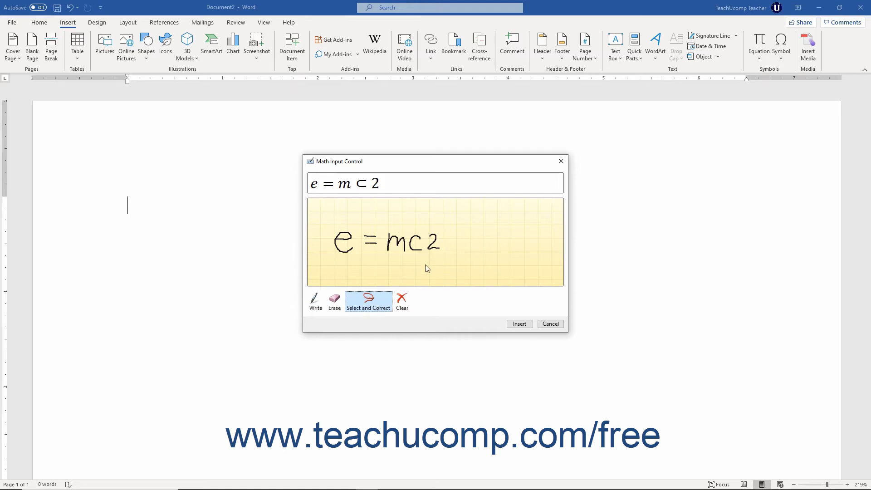
{"action": "left_click", "coordinate": [430, 231]}
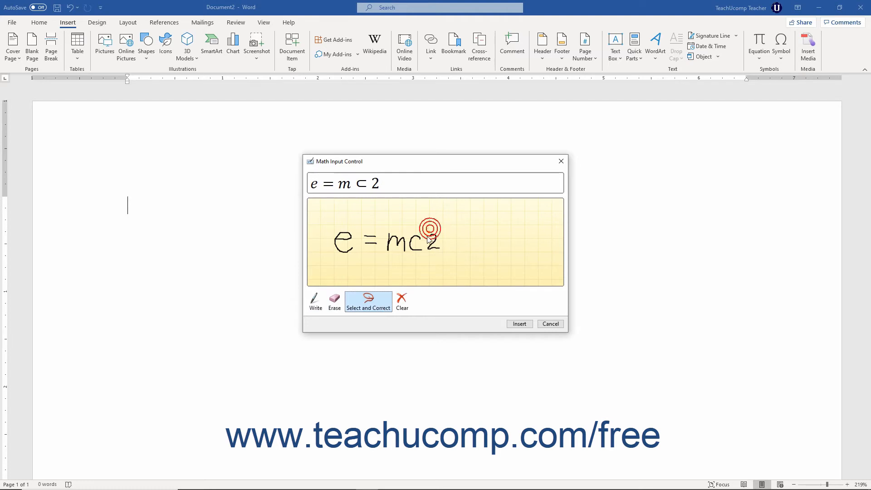
{"action": "left_click", "coordinate": [434, 240]}
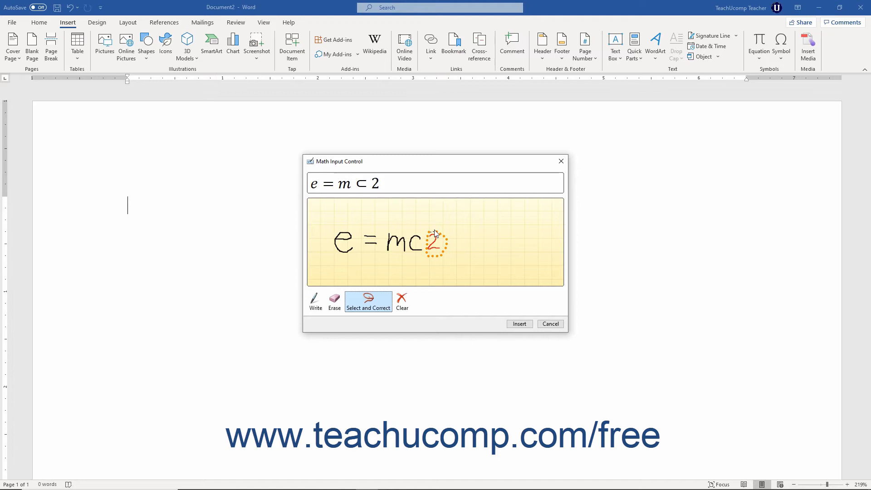
{"action": "left_click", "coordinate": [434, 242]}
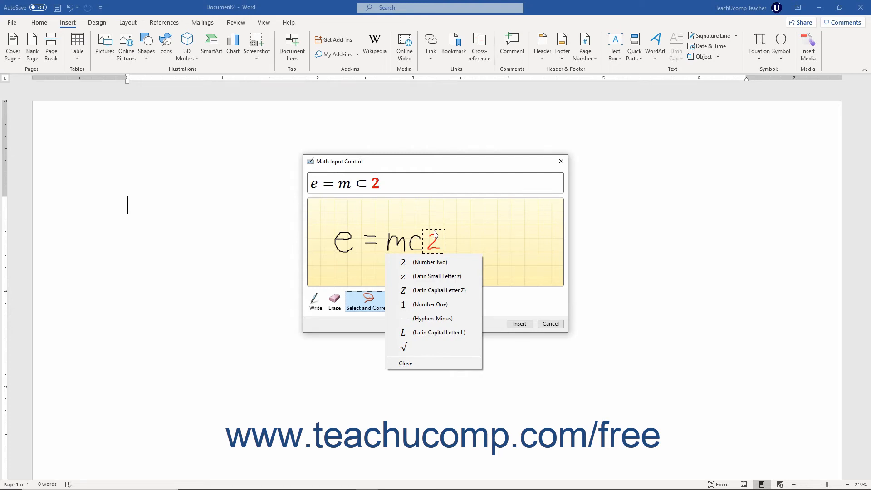
{"action": "mouse_move", "coordinate": [441, 332]}
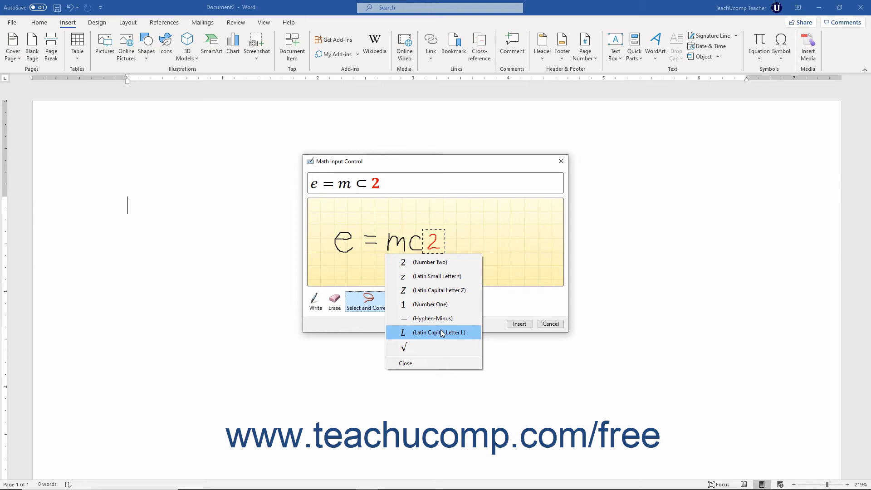
{"action": "mouse_move", "coordinate": [424, 364]}
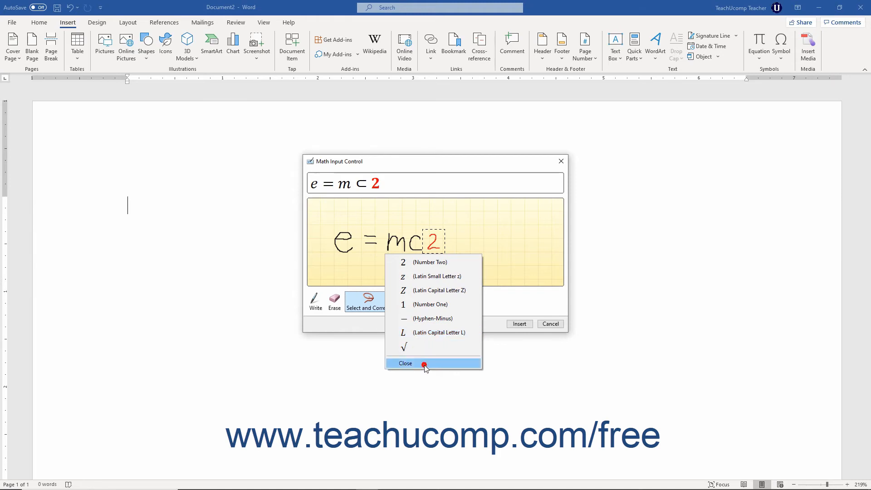
{"action": "left_click", "coordinate": [424, 363]}
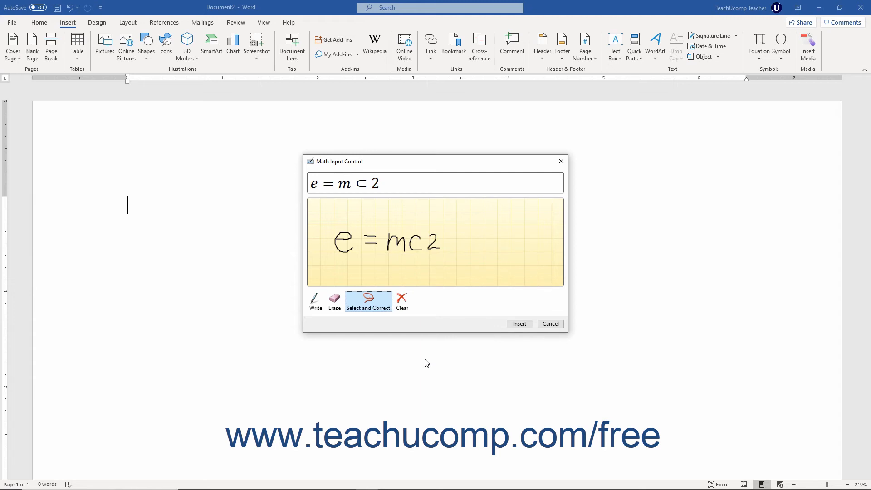
{"action": "mouse_move", "coordinate": [420, 335]}
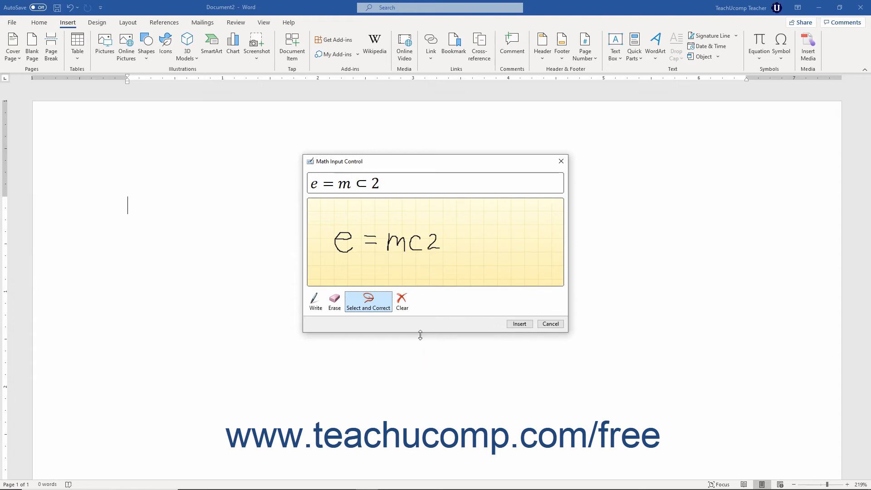
- Erase the handwritten 2 and switch back to Write mode
{"action": "left_click", "coordinate": [334, 299]}
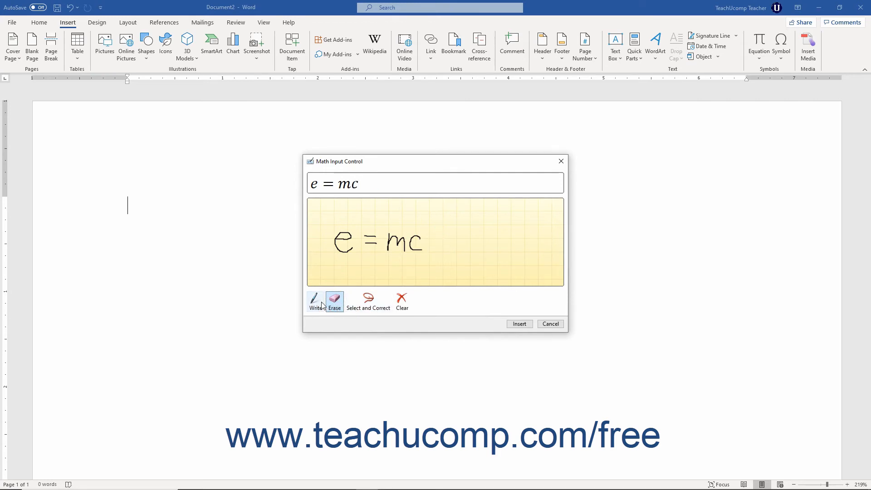
{"action": "left_click", "coordinate": [315, 299]}
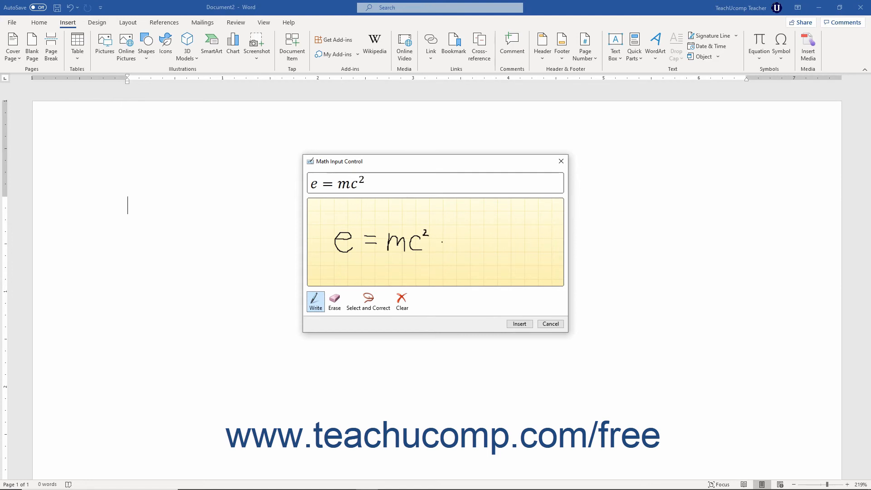
{"action": "mouse_move", "coordinate": [403, 301]}
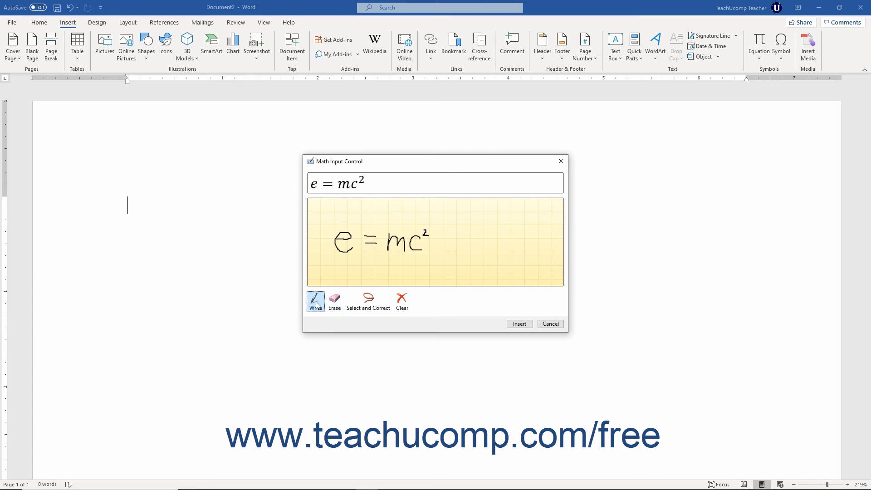
{"action": "mouse_move", "coordinate": [385, 304]}
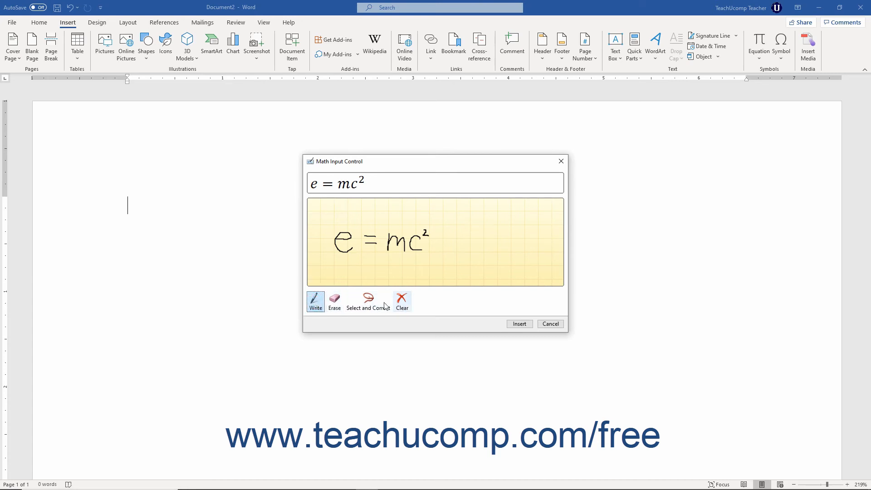
{"action": "mouse_move", "coordinate": [374, 310]}
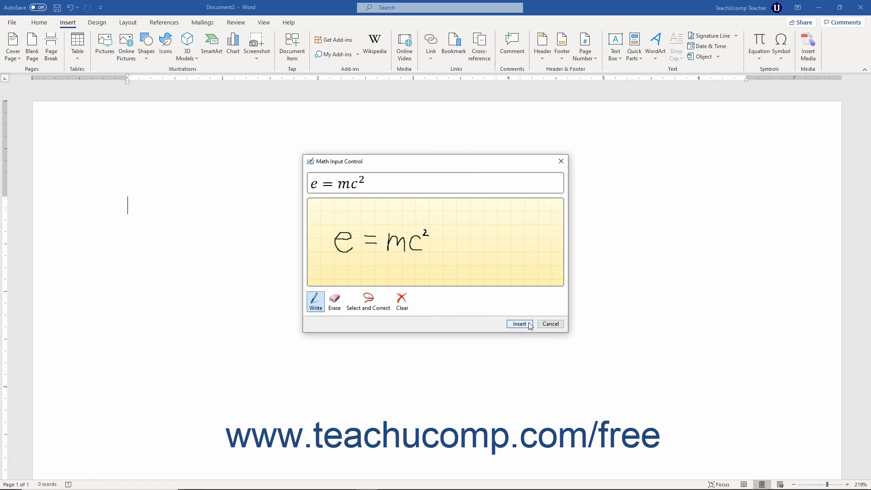
- Insert the recognized e = mc² equation into the document
{"action": "left_click", "coordinate": [526, 323]}
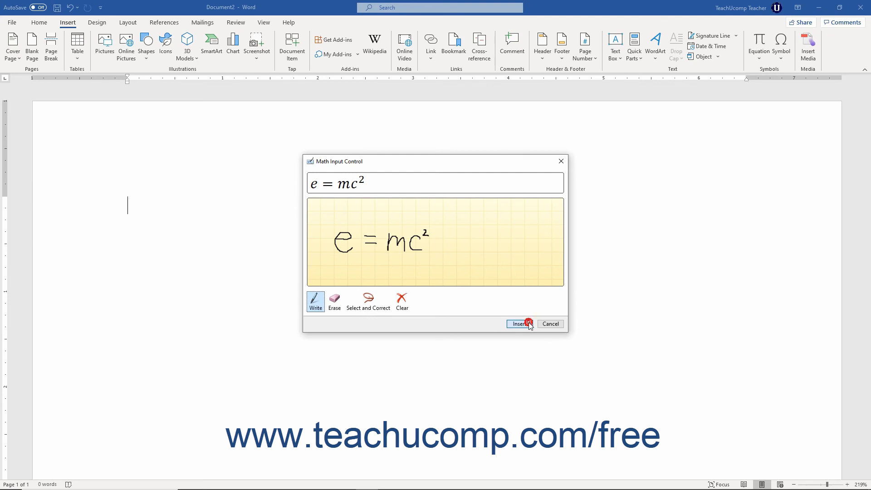
{"action": "left_click", "coordinate": [520, 323]}
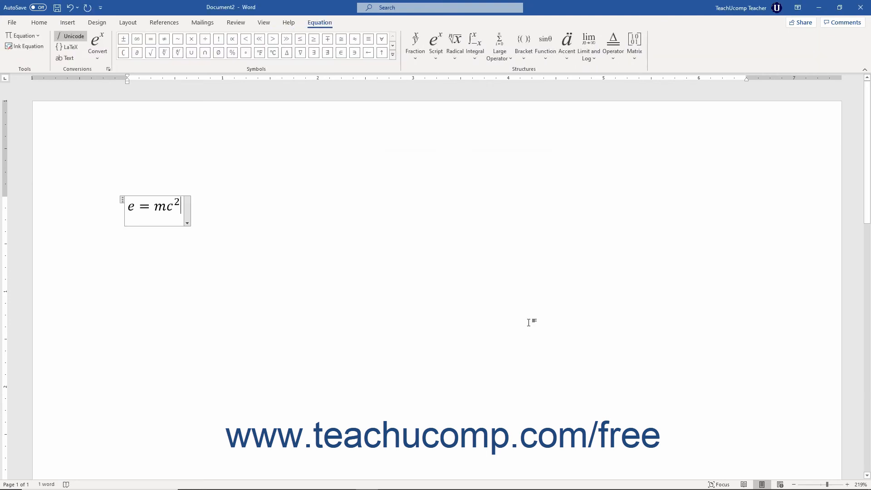